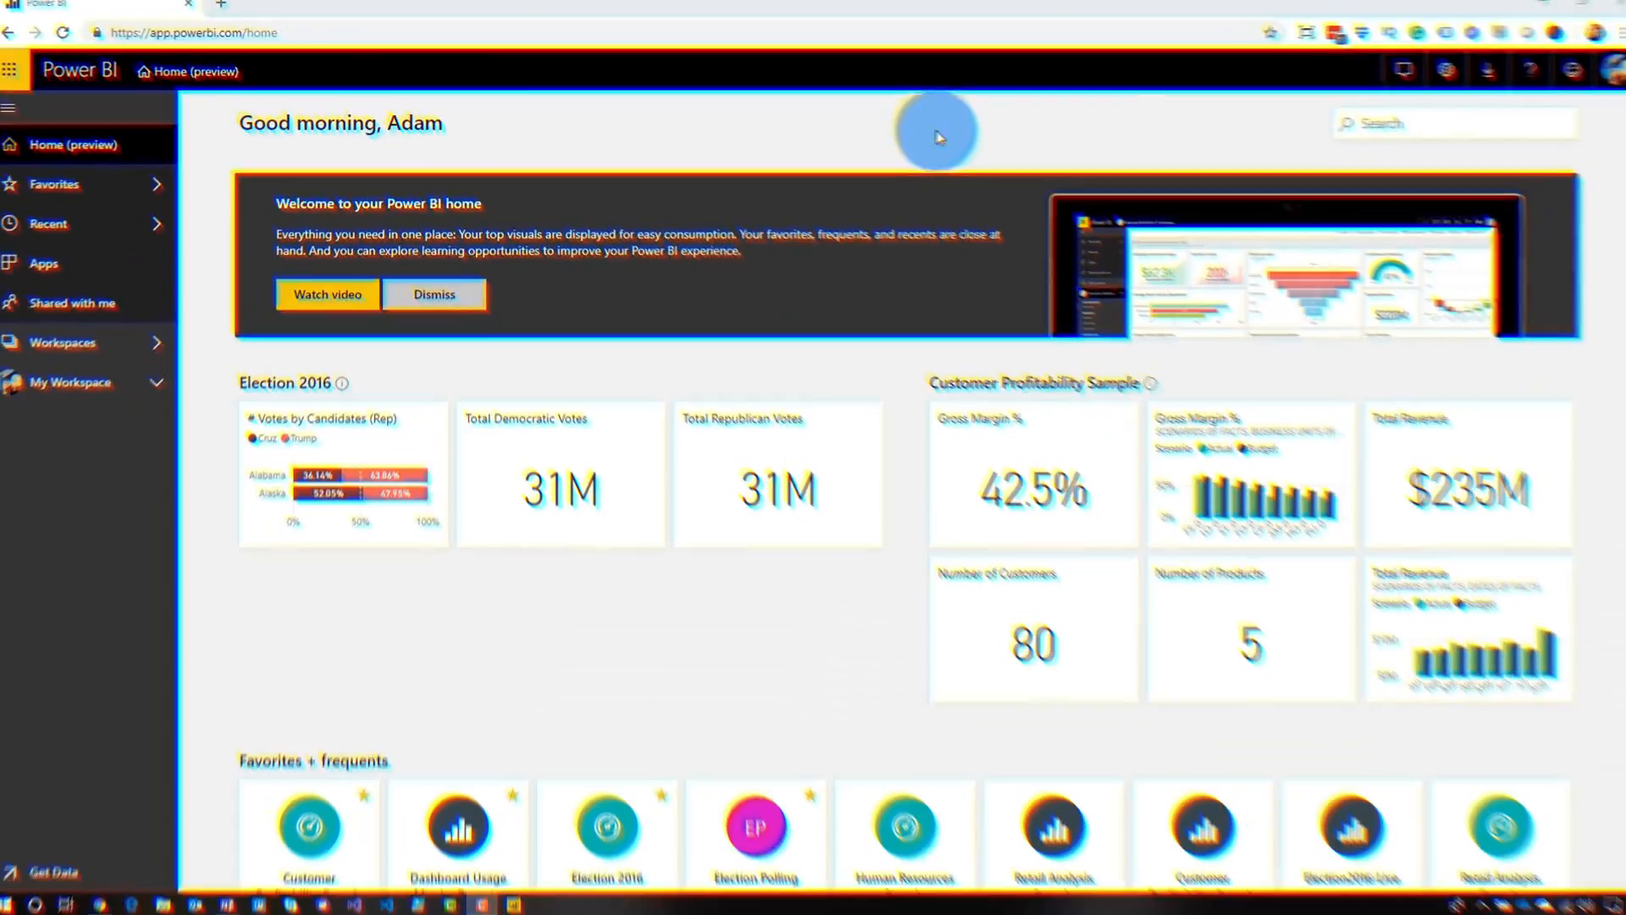
Step: Open the help menu from the ? icon on the Power BI home page
left_click(1517, 79)
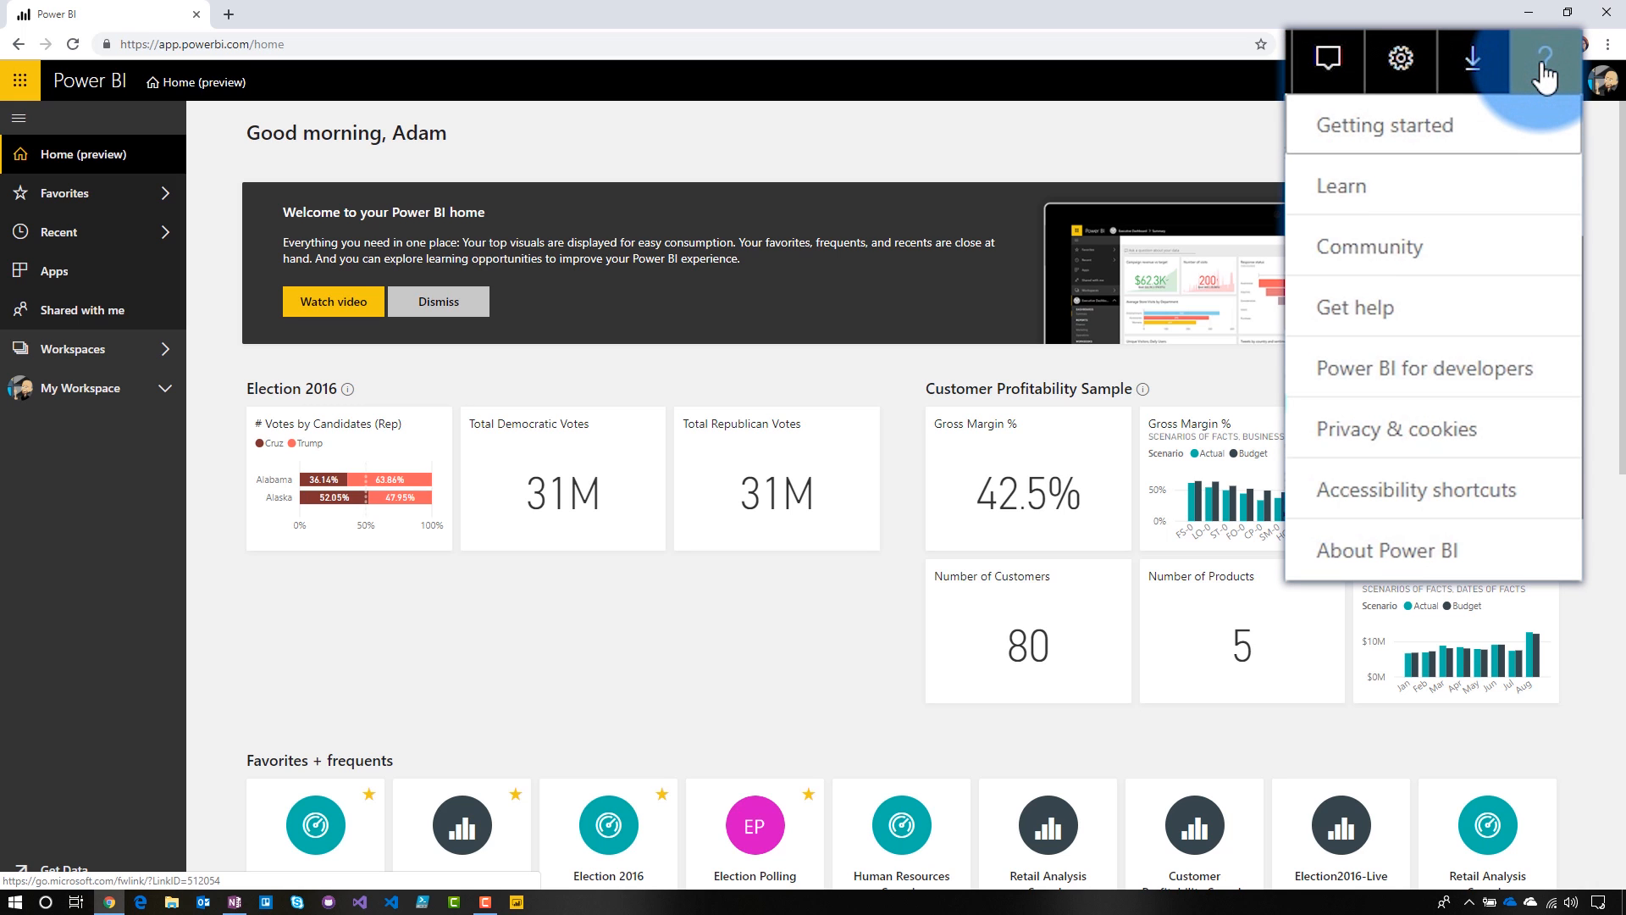
mouse_move(1456, 299)
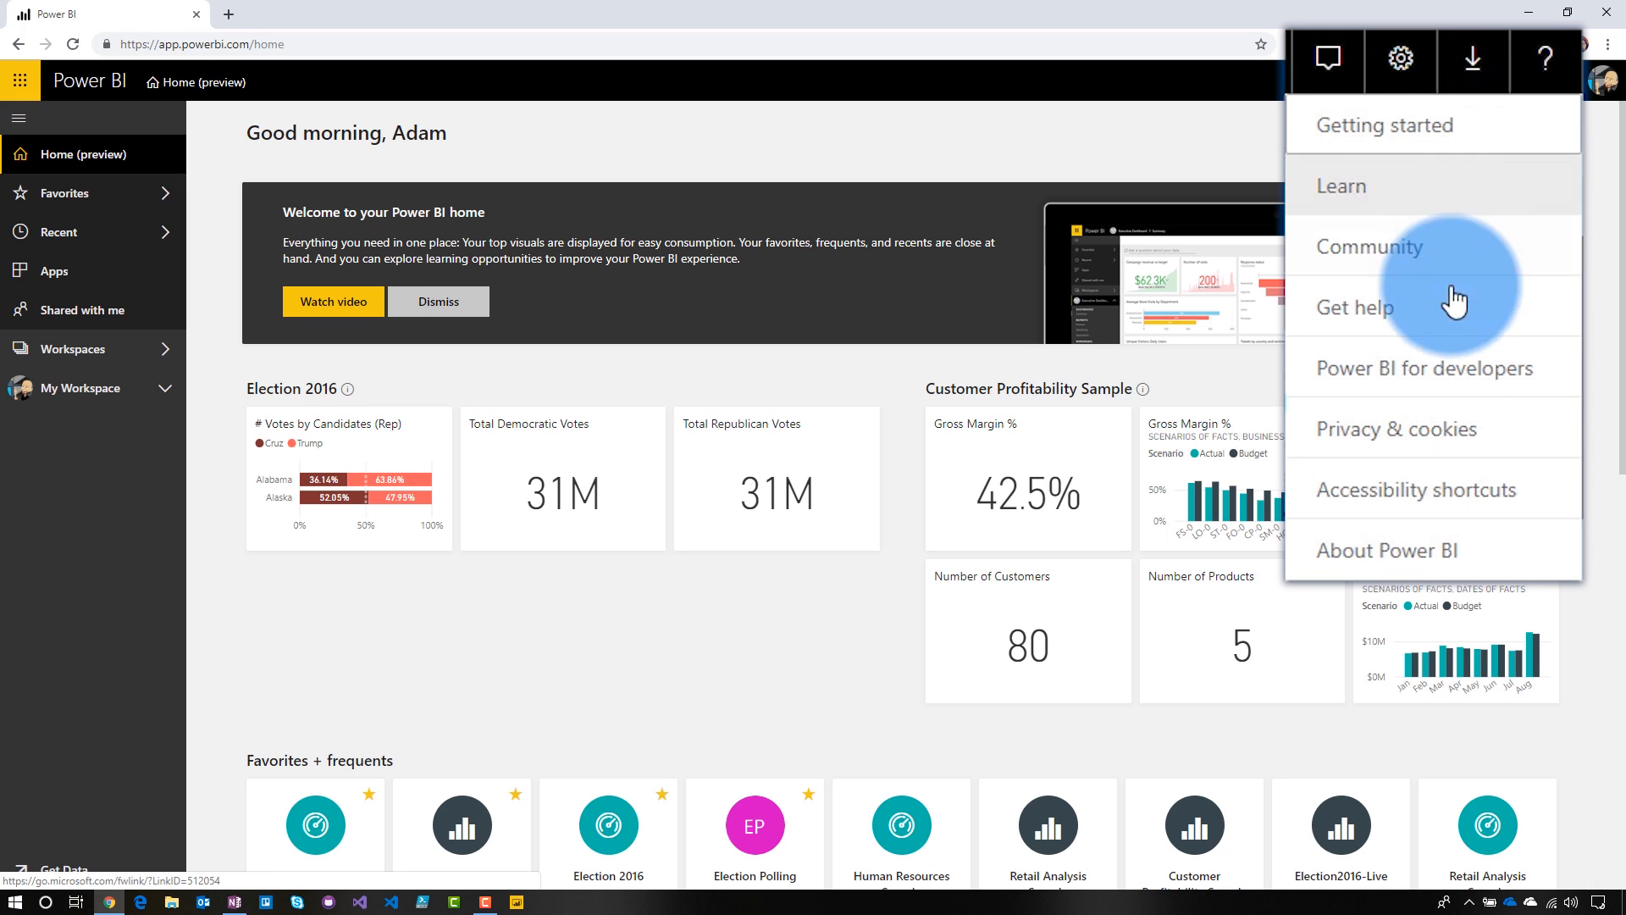
mouse_move(1462, 264)
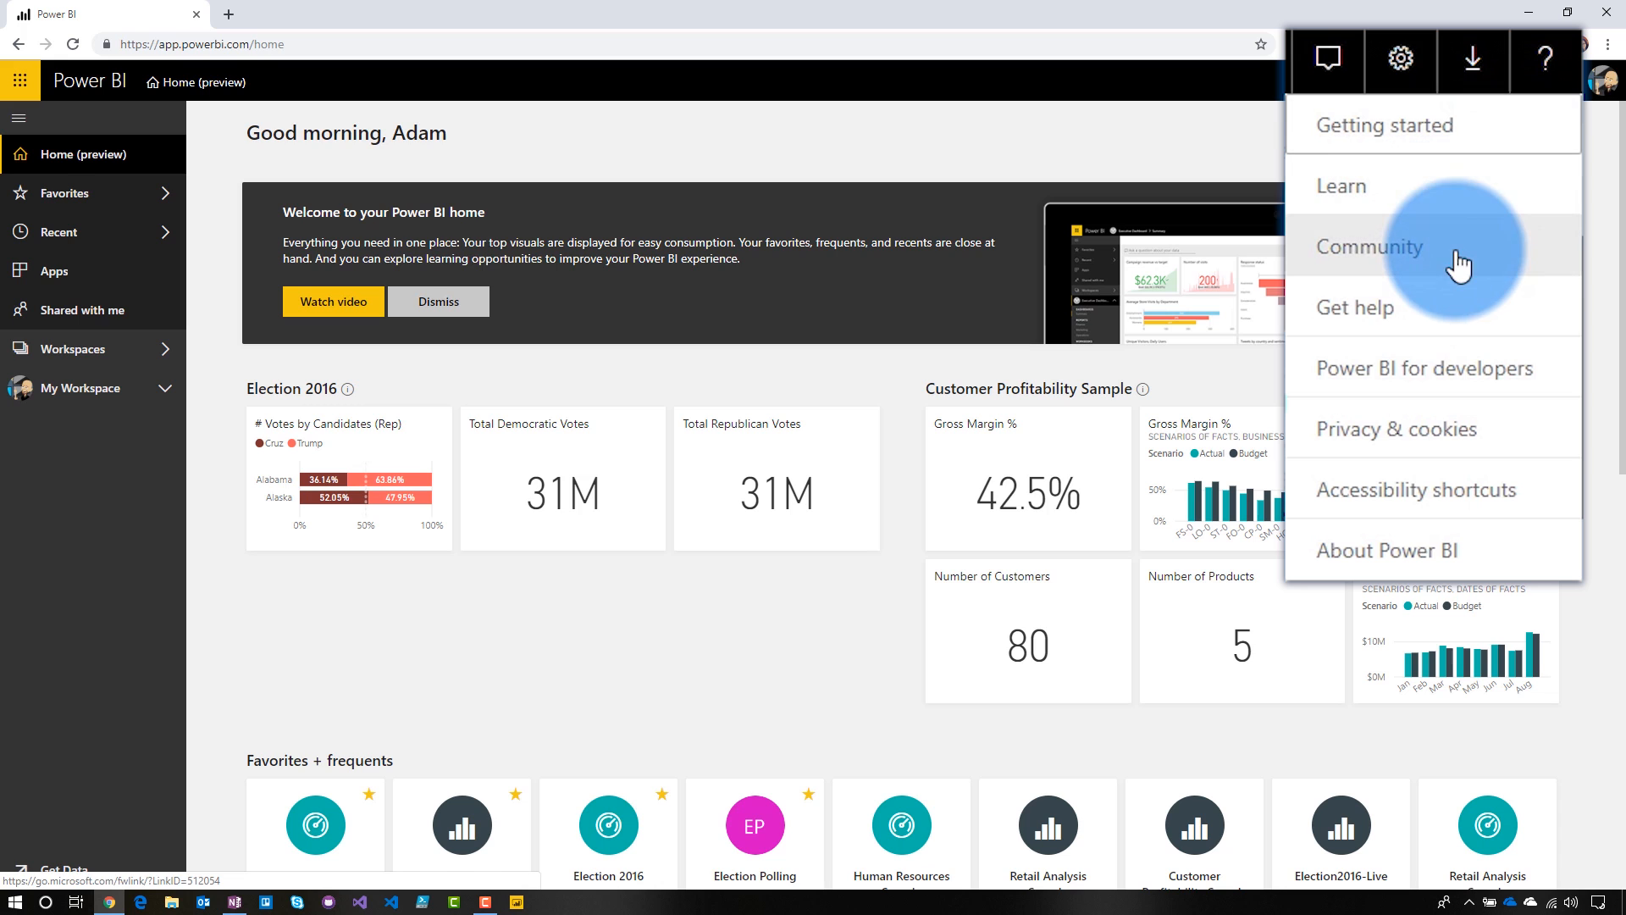
mouse_move(1458, 439)
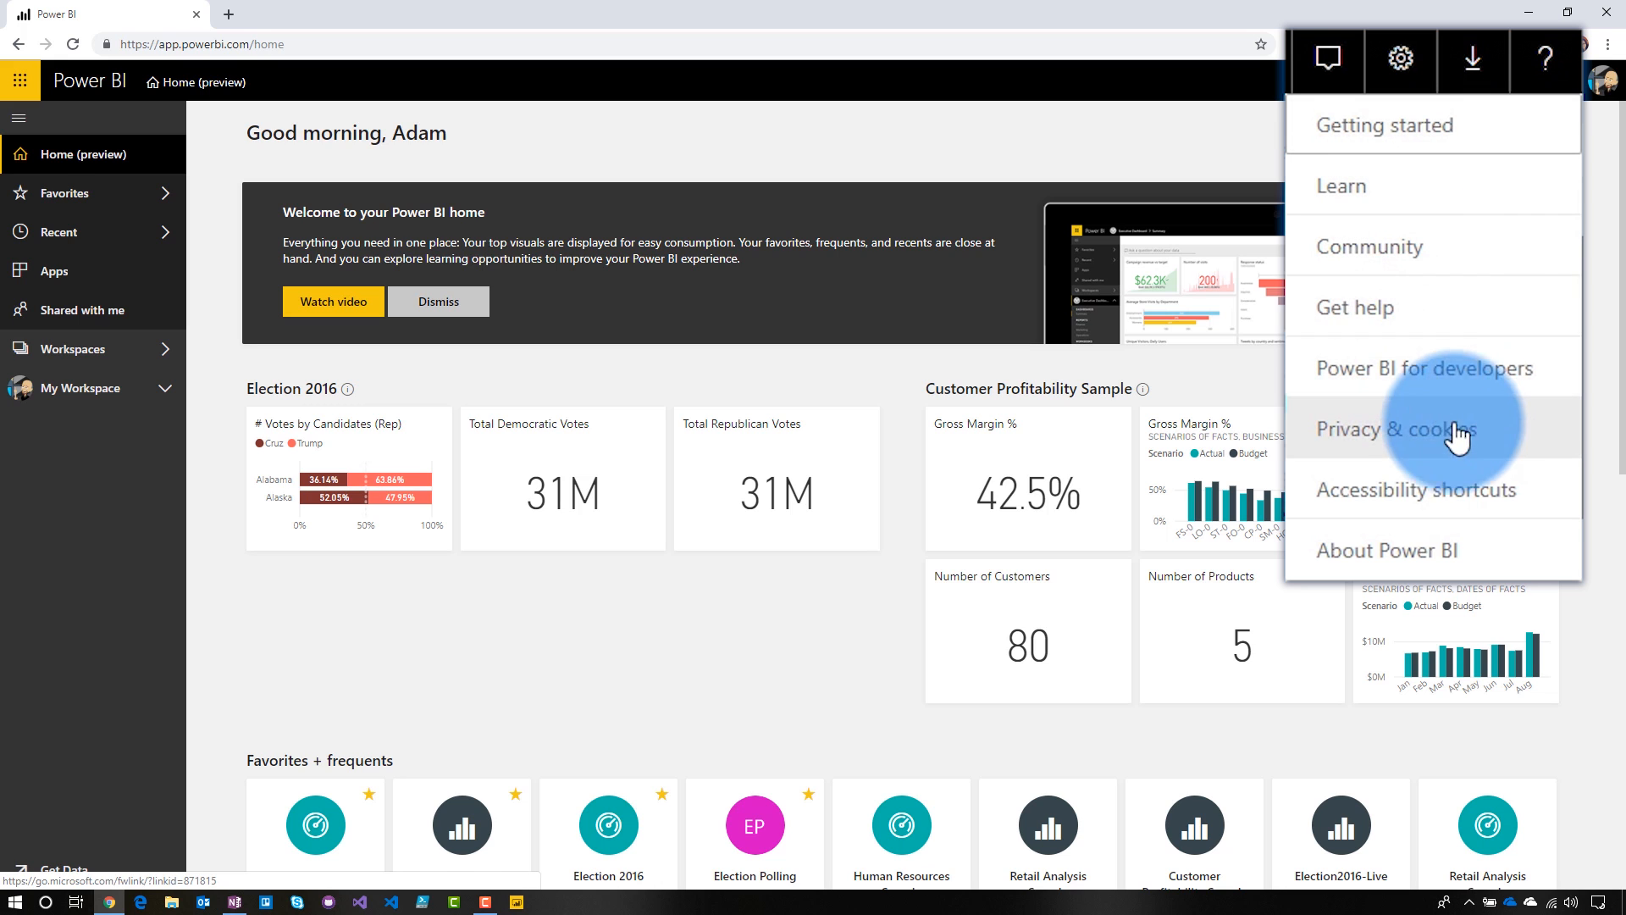
mouse_move(1421, 144)
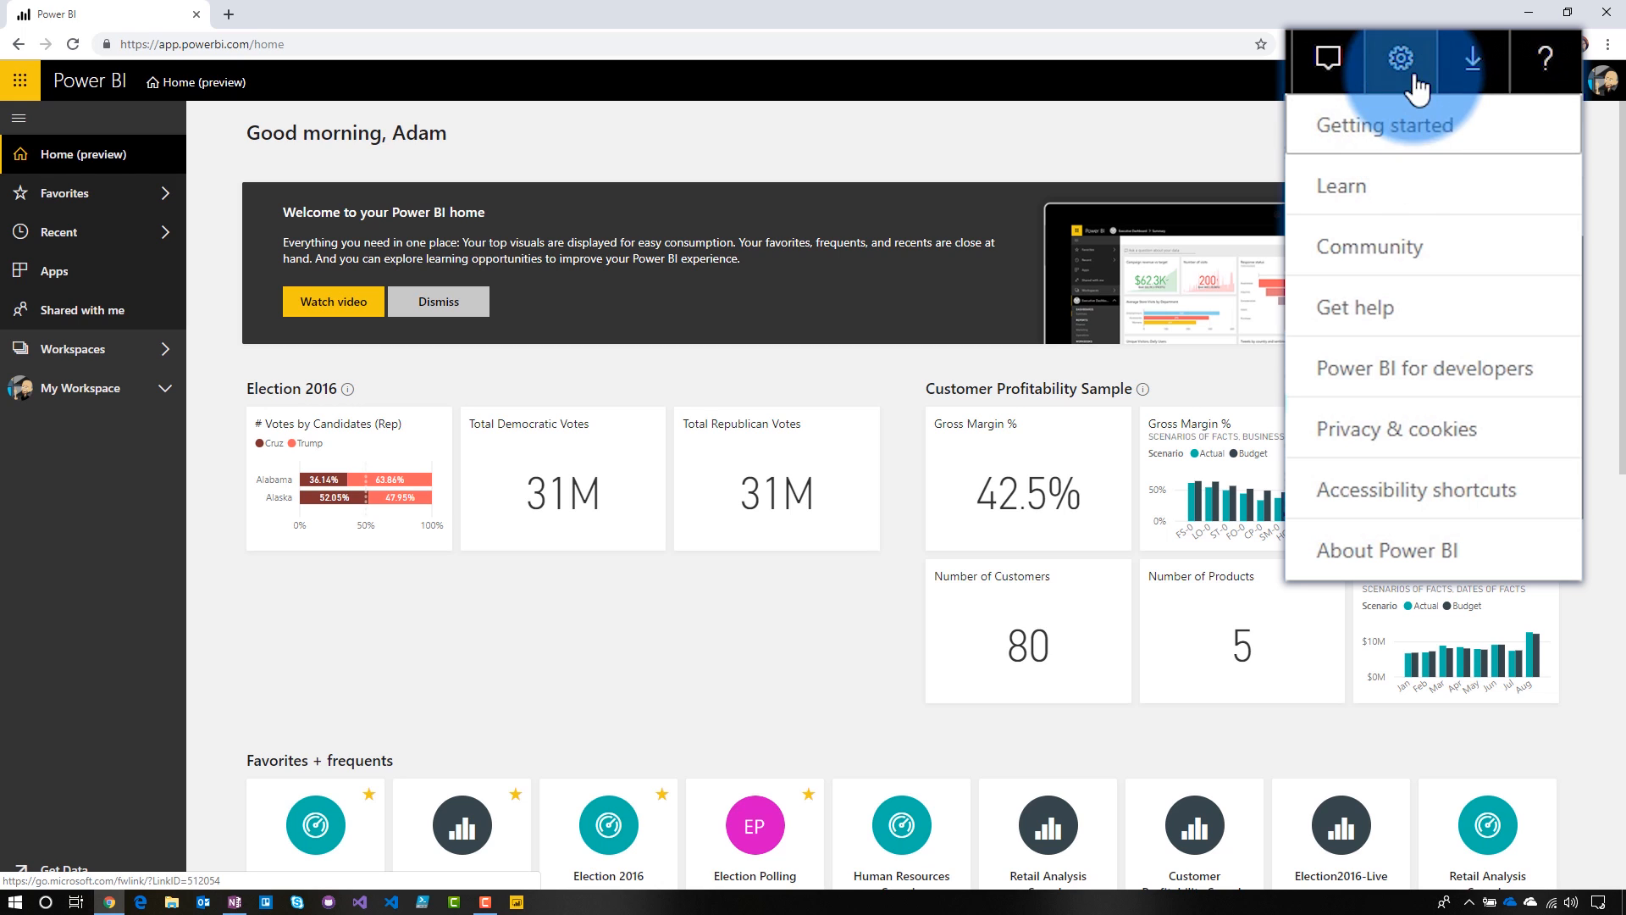
mouse_move(1401, 58)
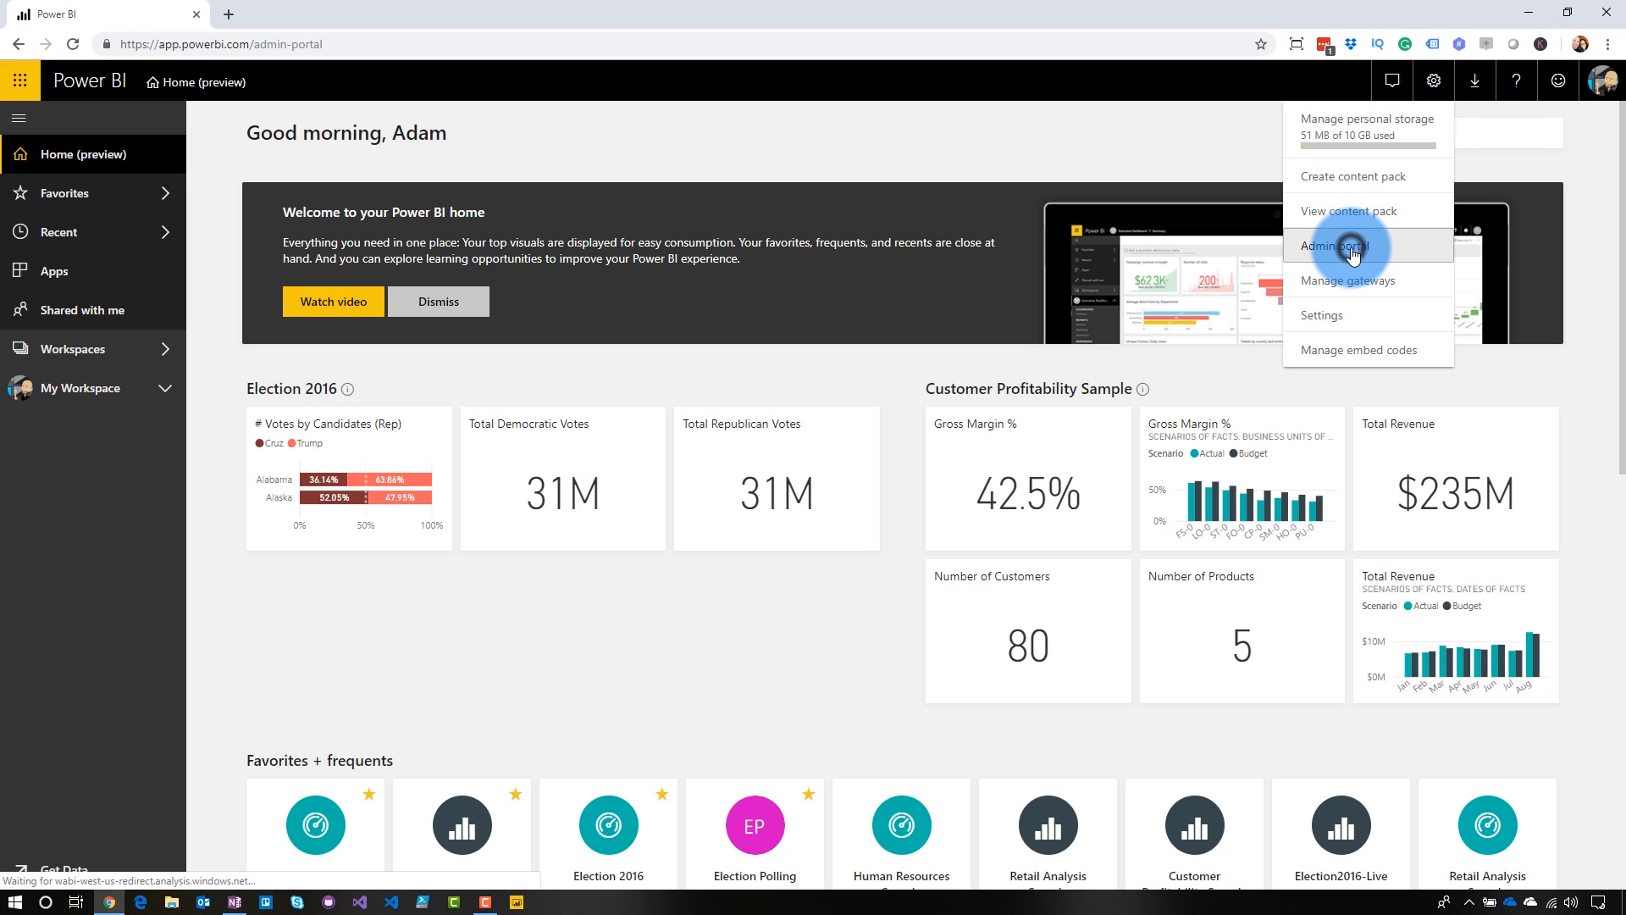
Step: Choose Admin portal from the Settings gear menu
left_click(1339, 245)
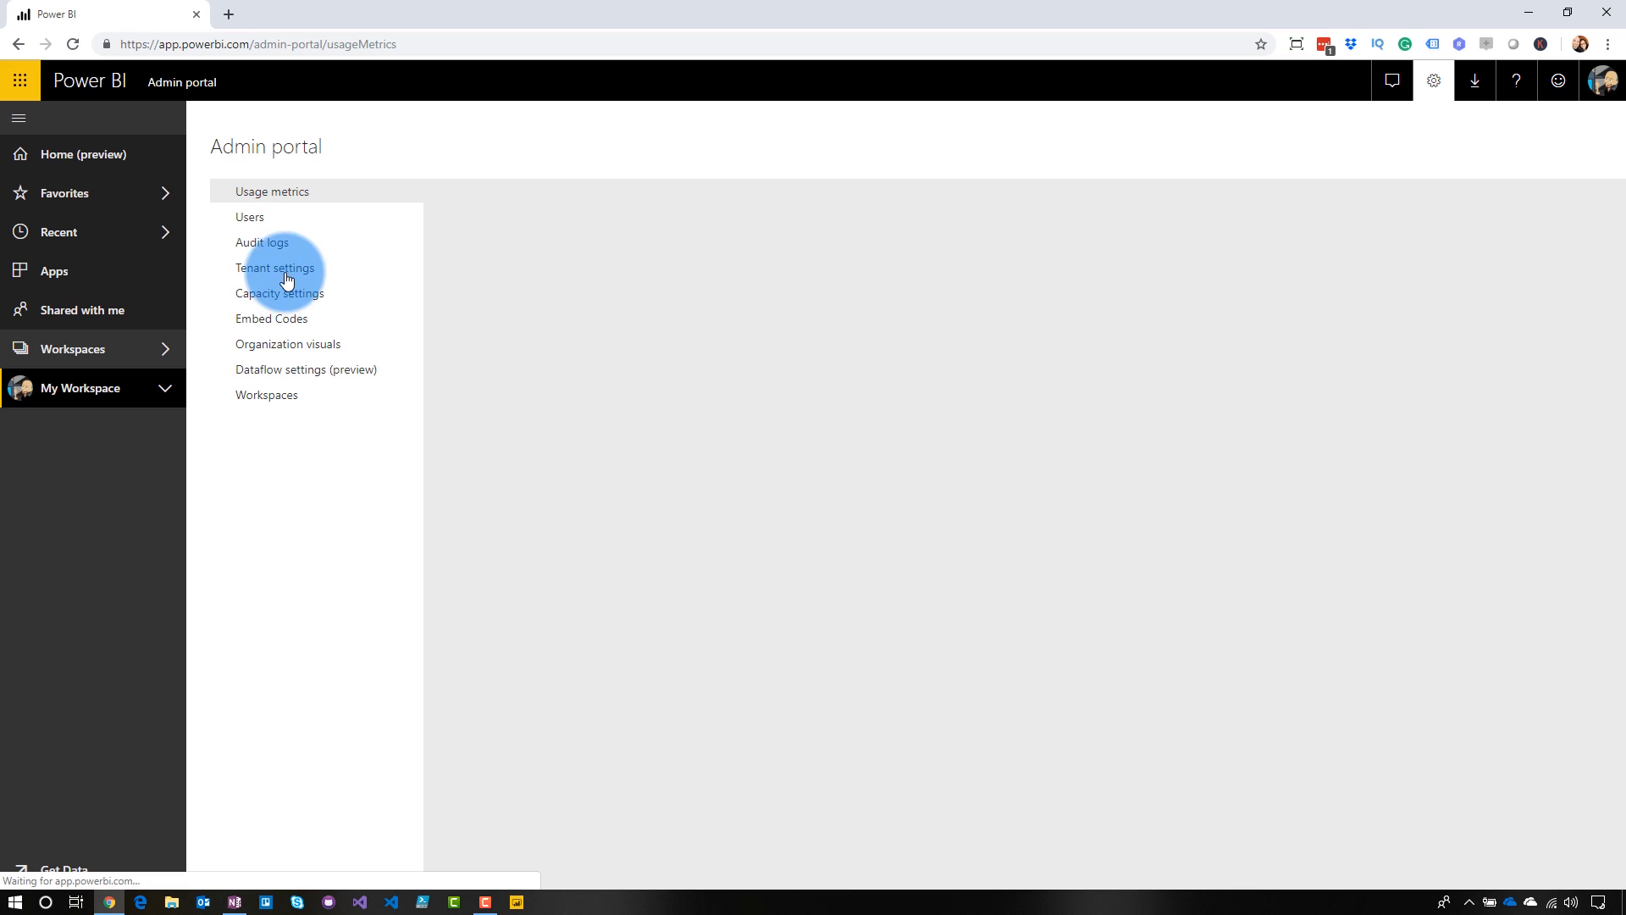
Step: Expand Publish "Get Help" information under Tenant settings to view its four guyinacube.com URLs
left_click(274, 268)
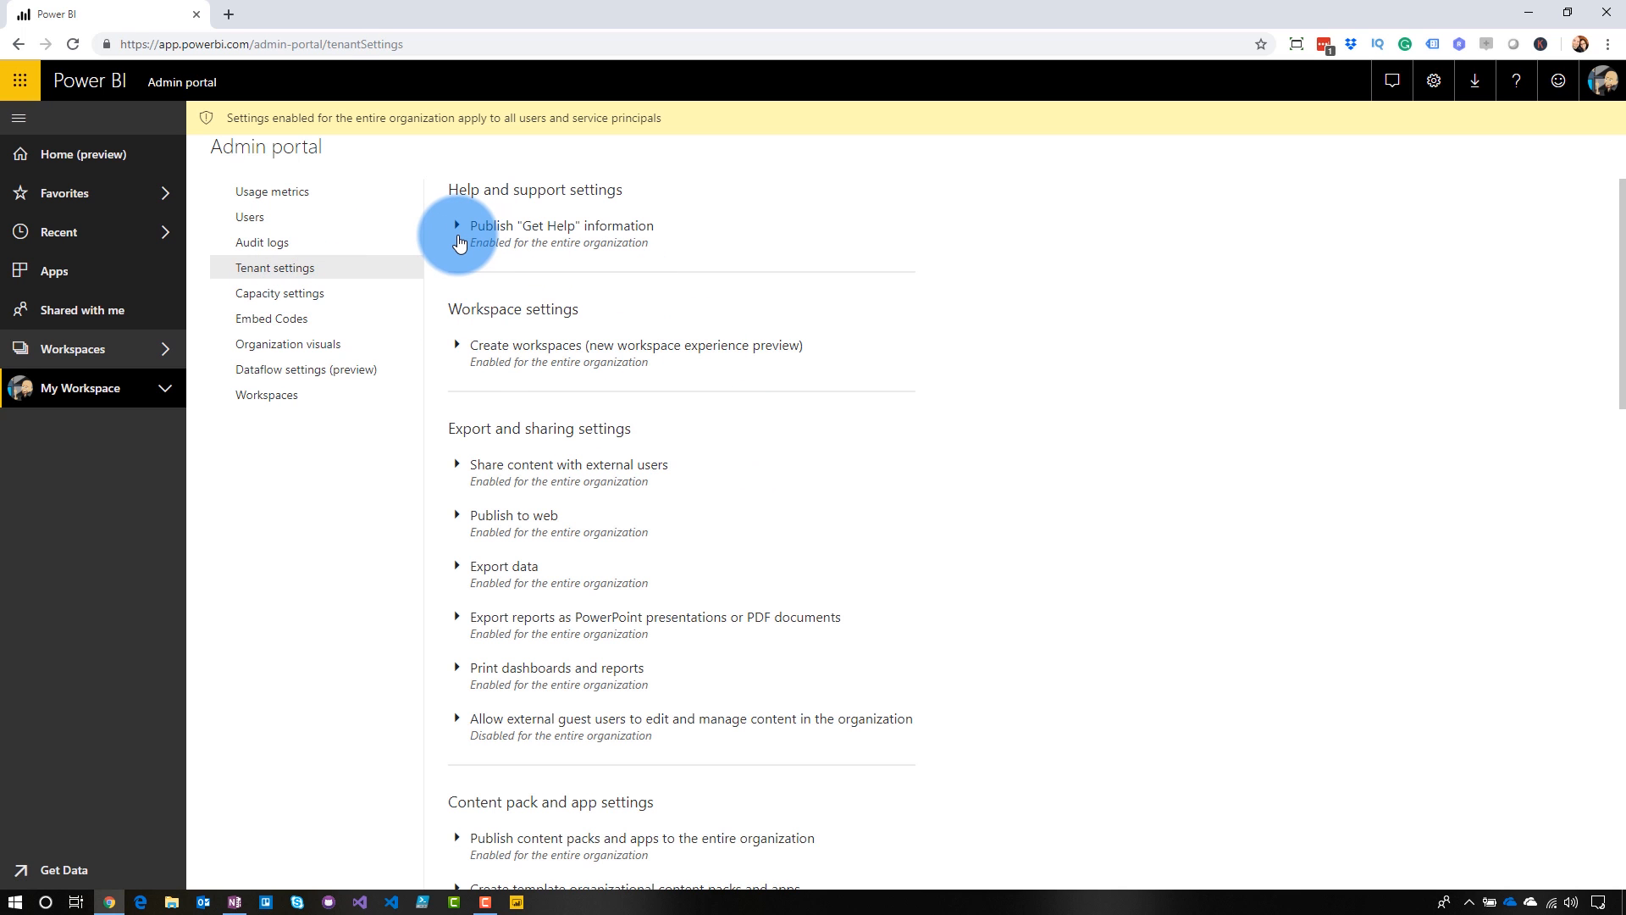
left_click(457, 226)
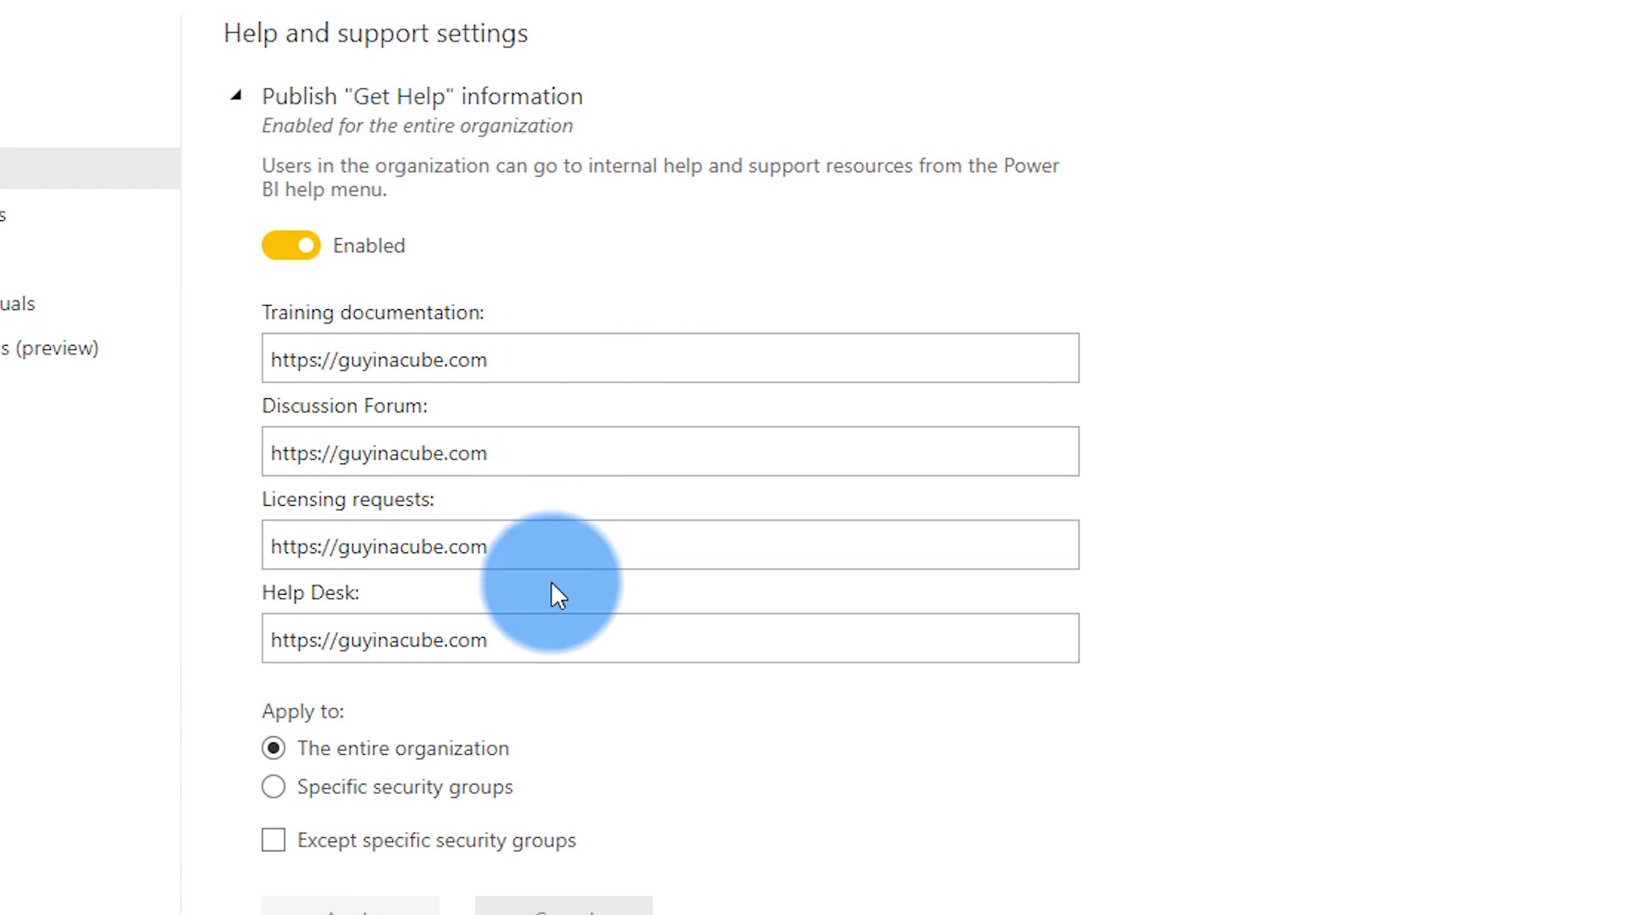
mouse_move(1144, 407)
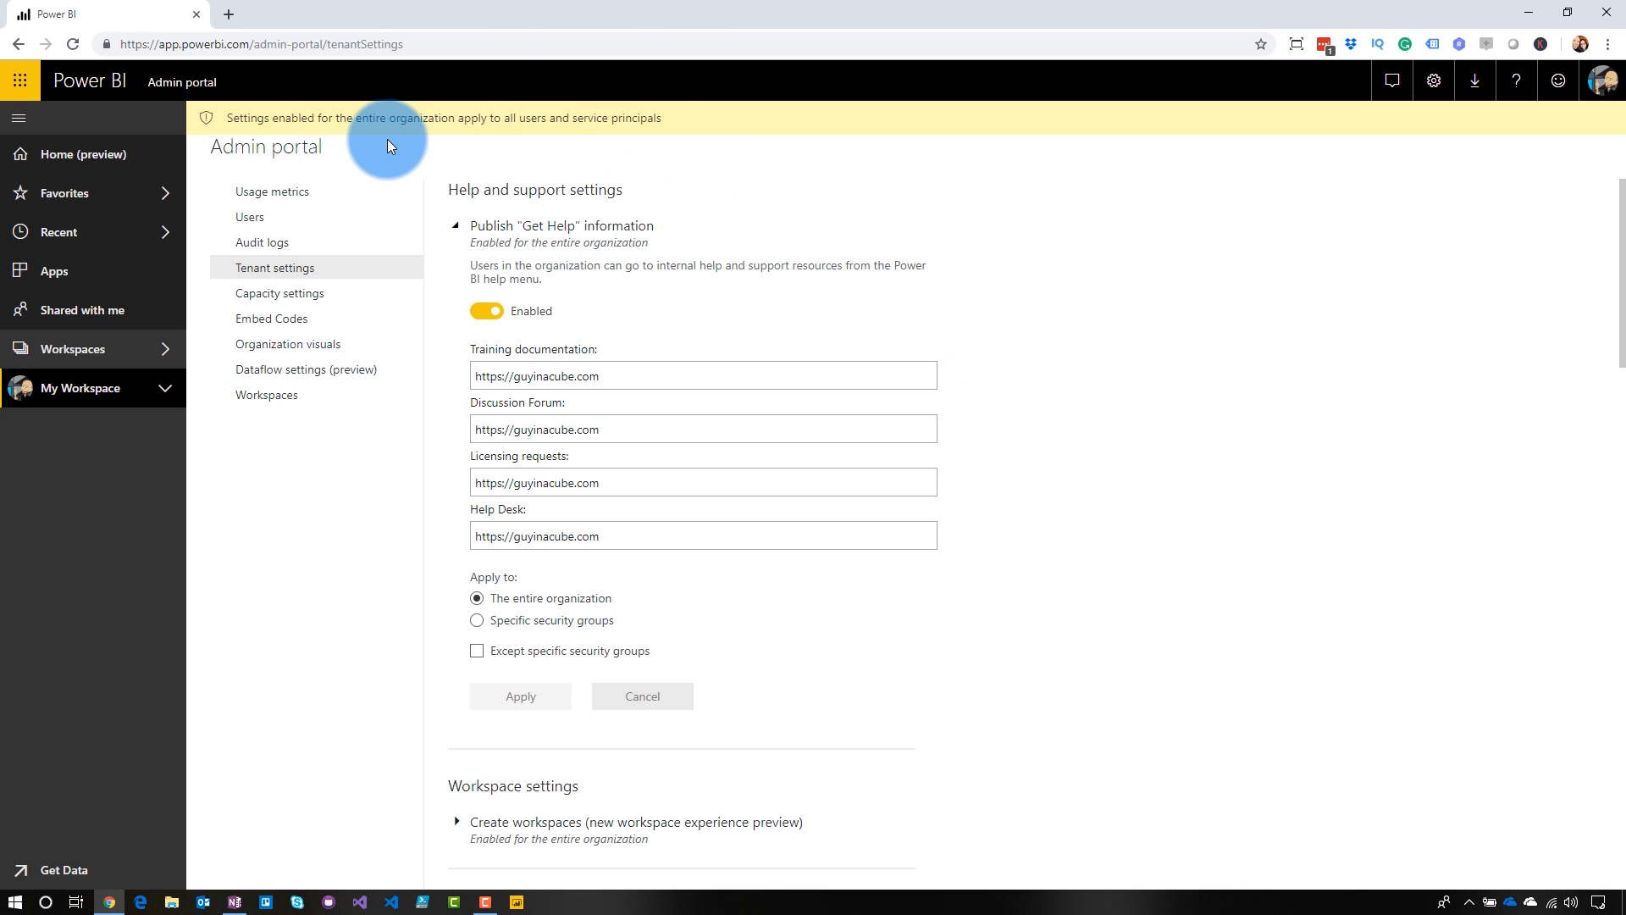
mouse_move(78, 153)
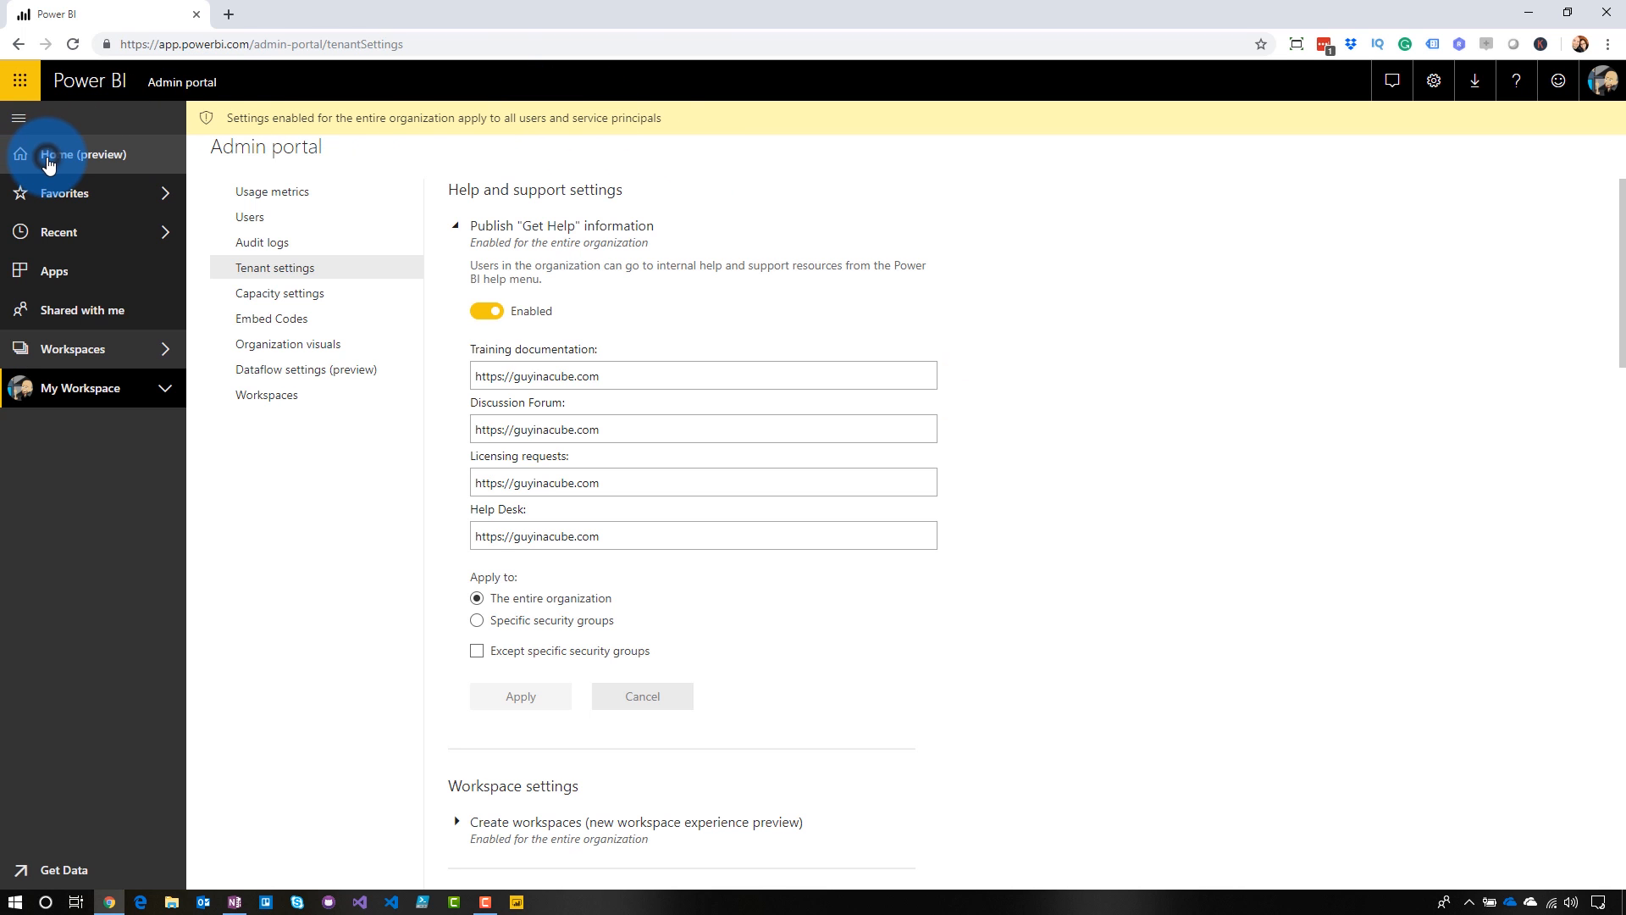
Step: From the Power BI home page, follow the help menu's Learn link to guyinacube.com
left_click(79, 154)
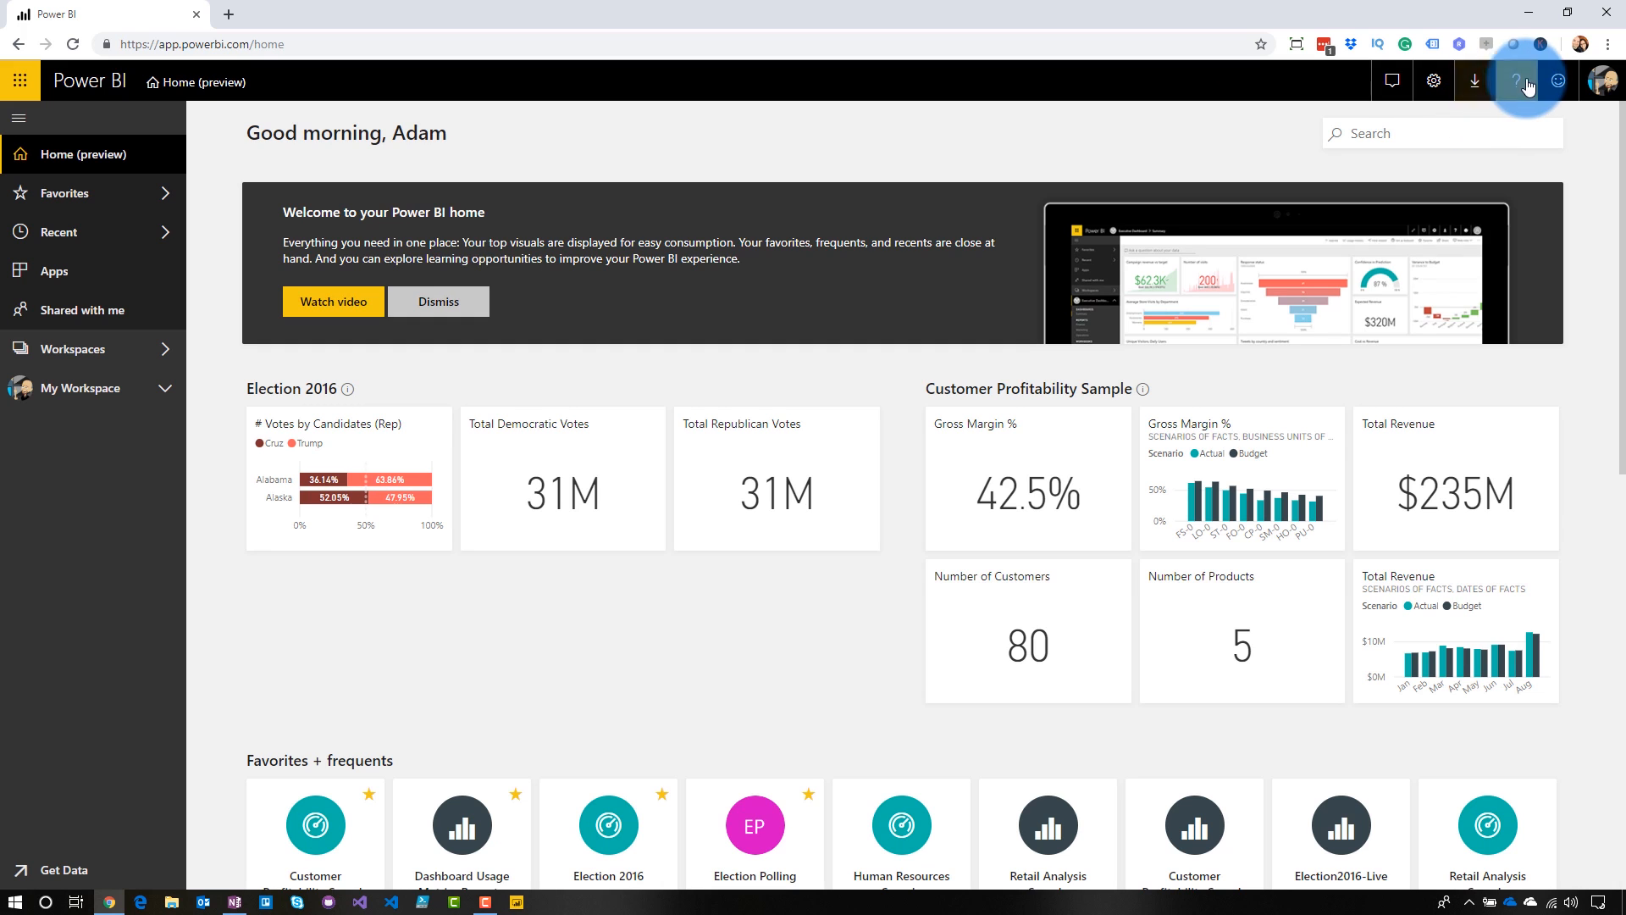
left_click(1515, 81)
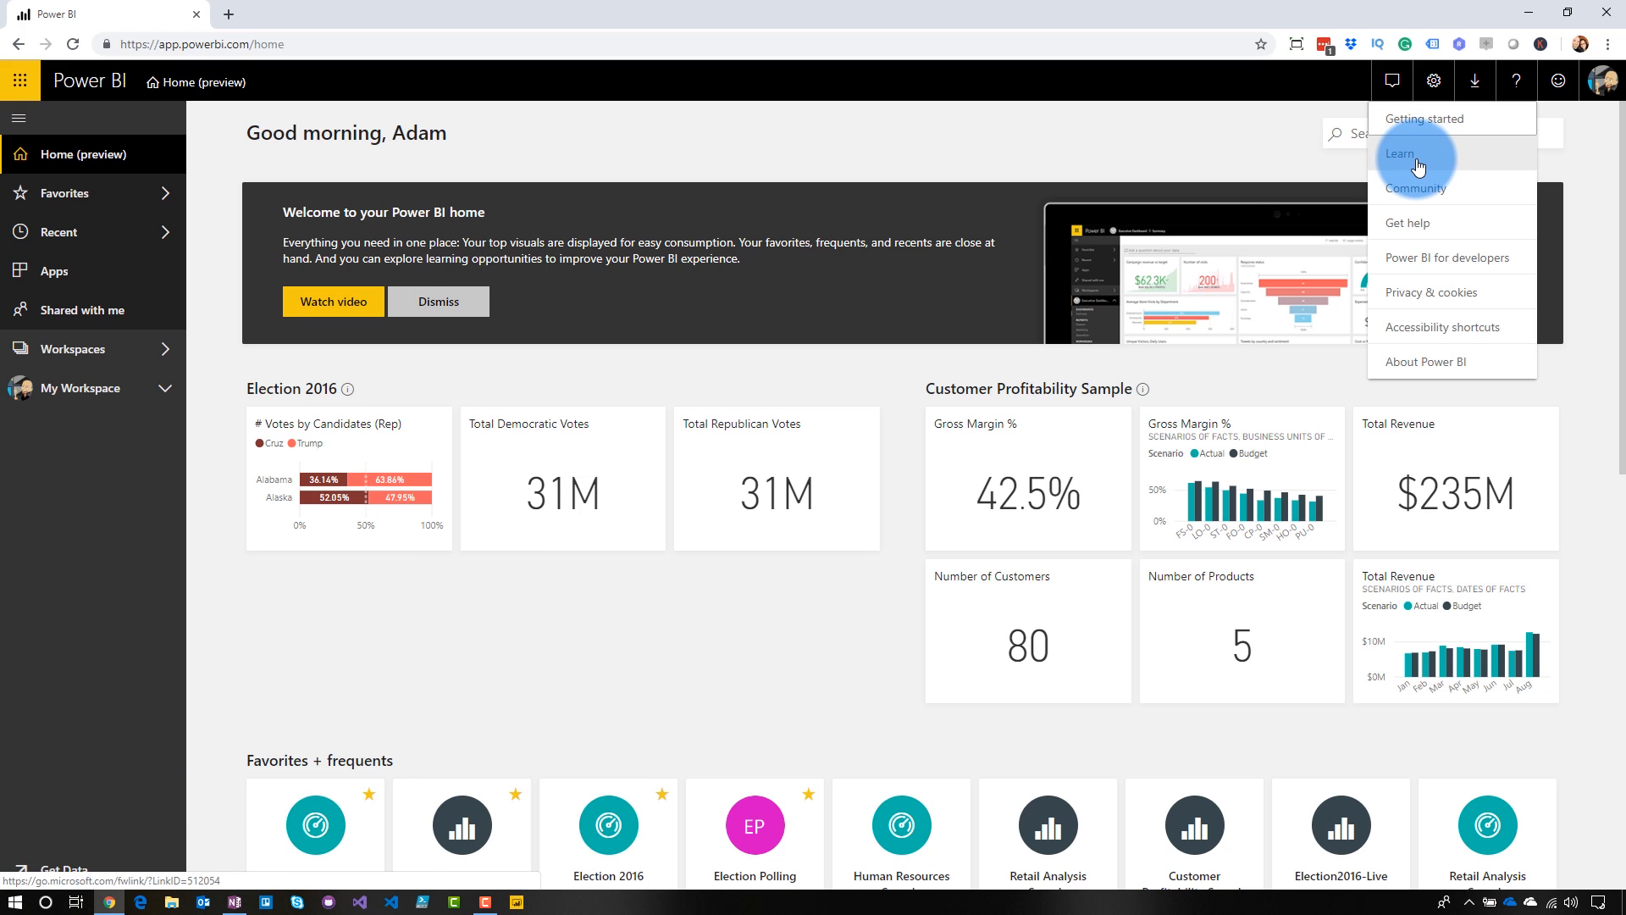
left_click(1398, 154)
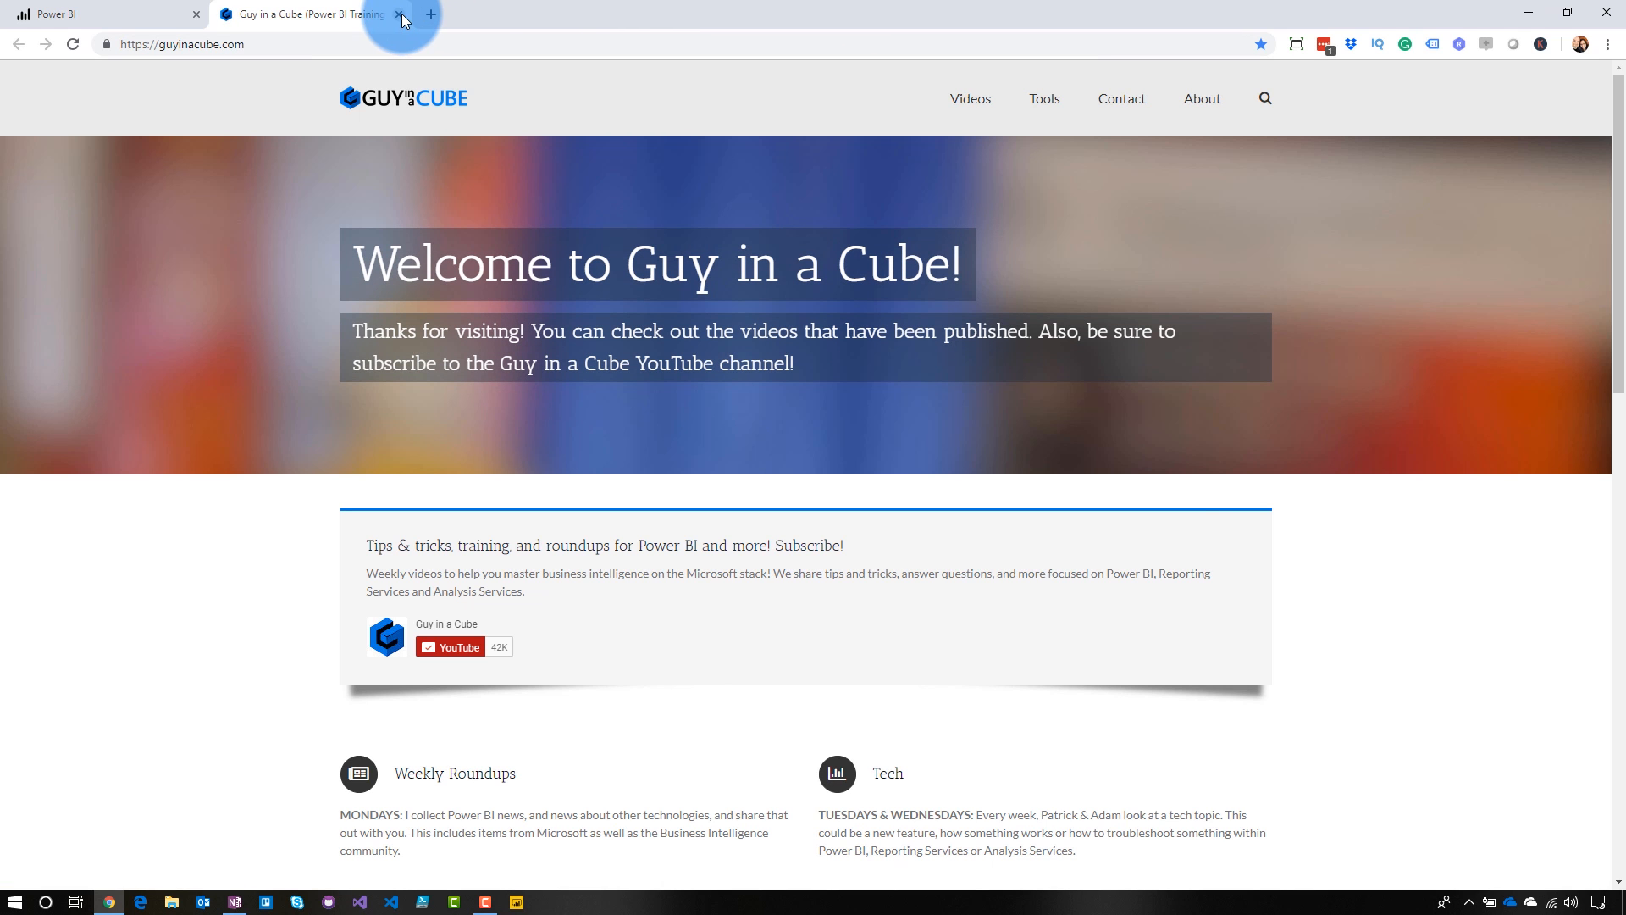
Step: Close the guyinacube.com tab, try another help link, and return to Power BI home
left_click(398, 13)
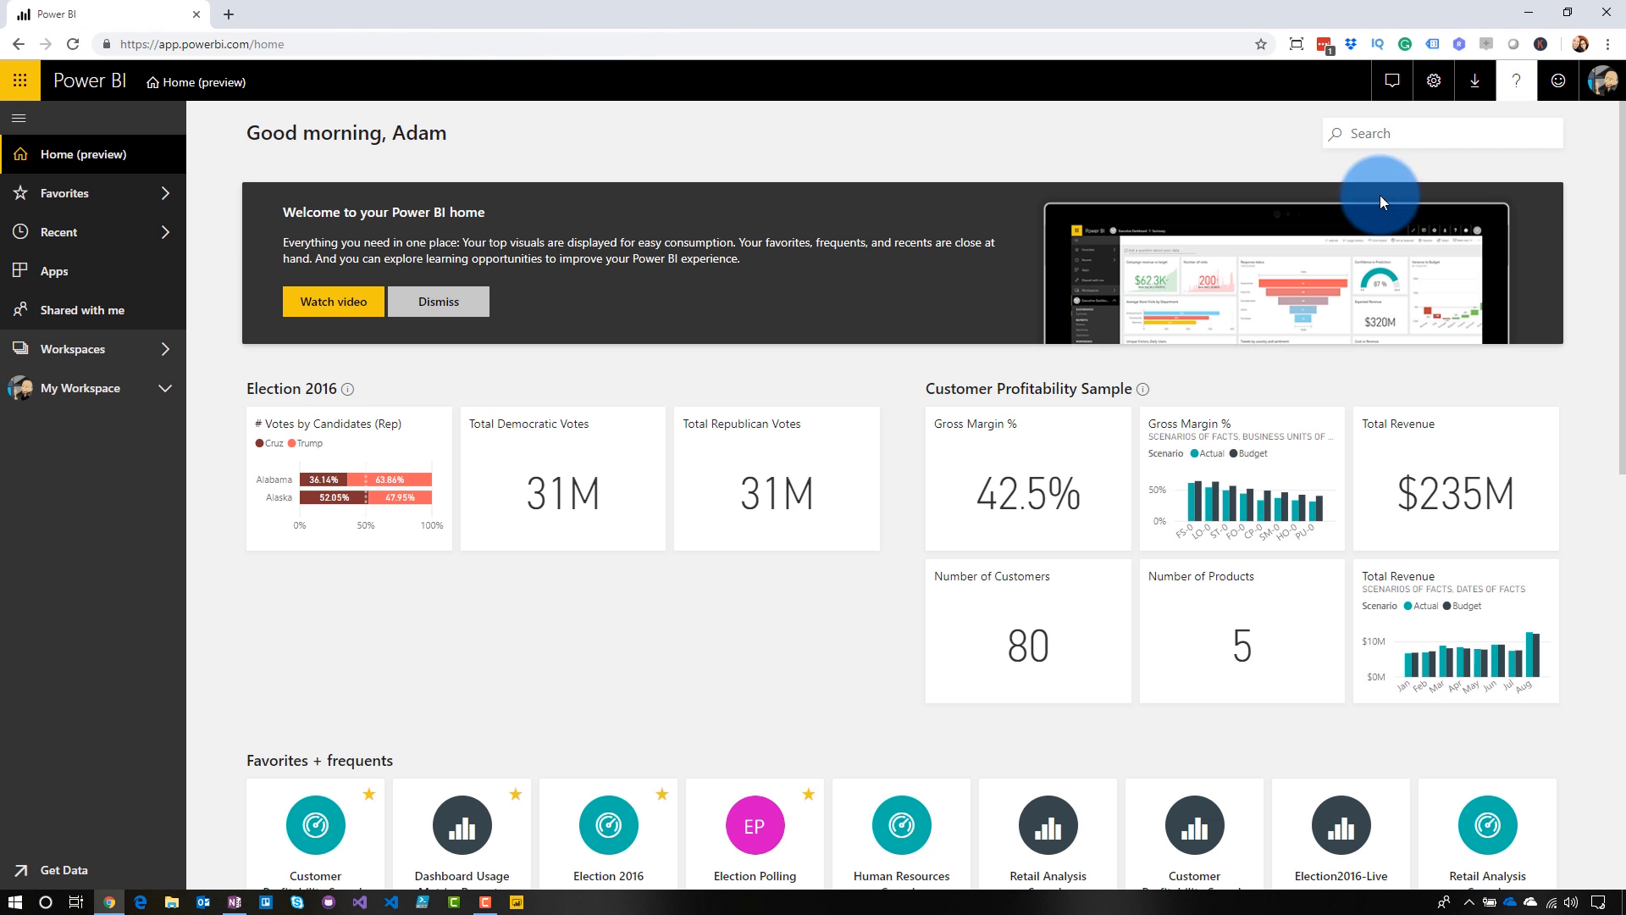
left_click(1515, 81)
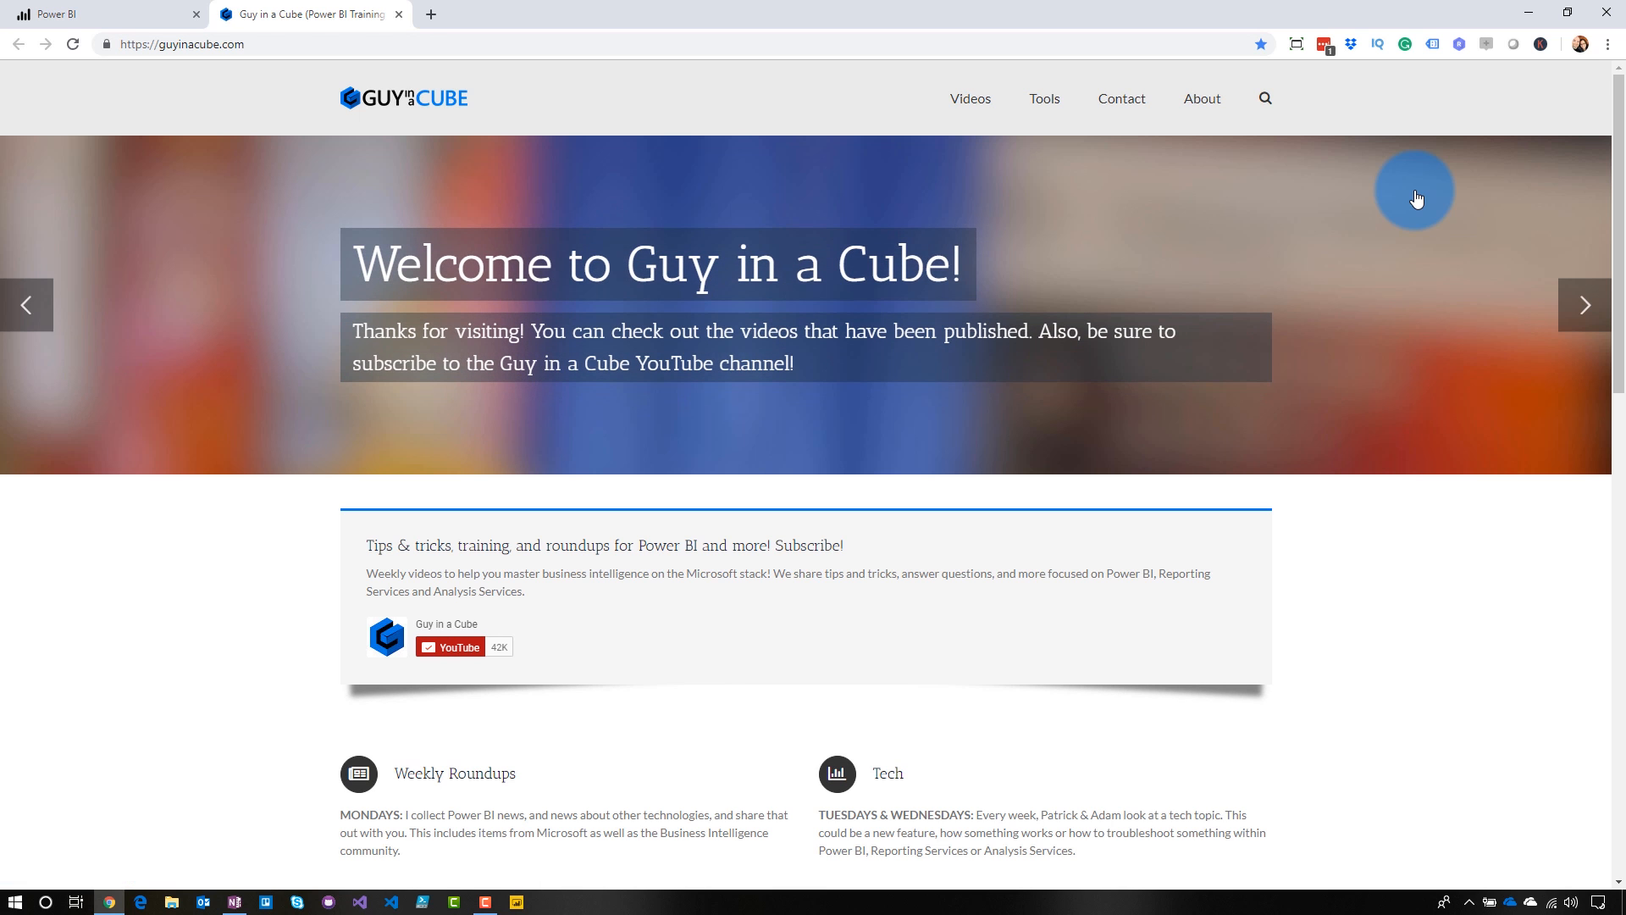
left_click(88, 13)
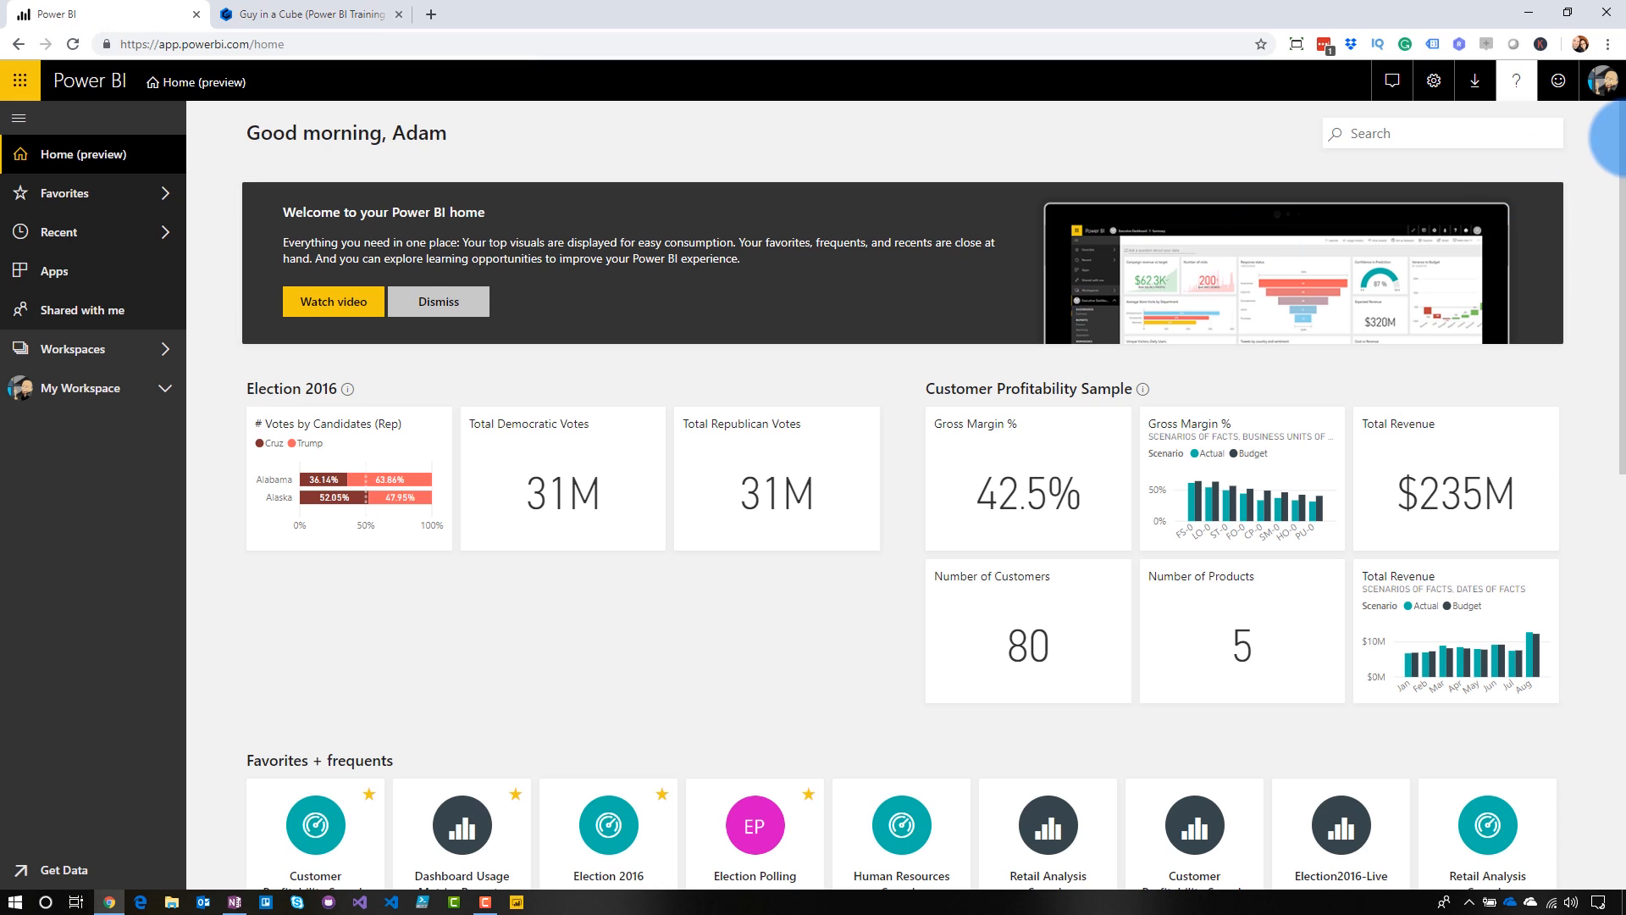
Step: Reopen the help menu to review Getting started, Learn, Community and Get help
left_click(1515, 81)
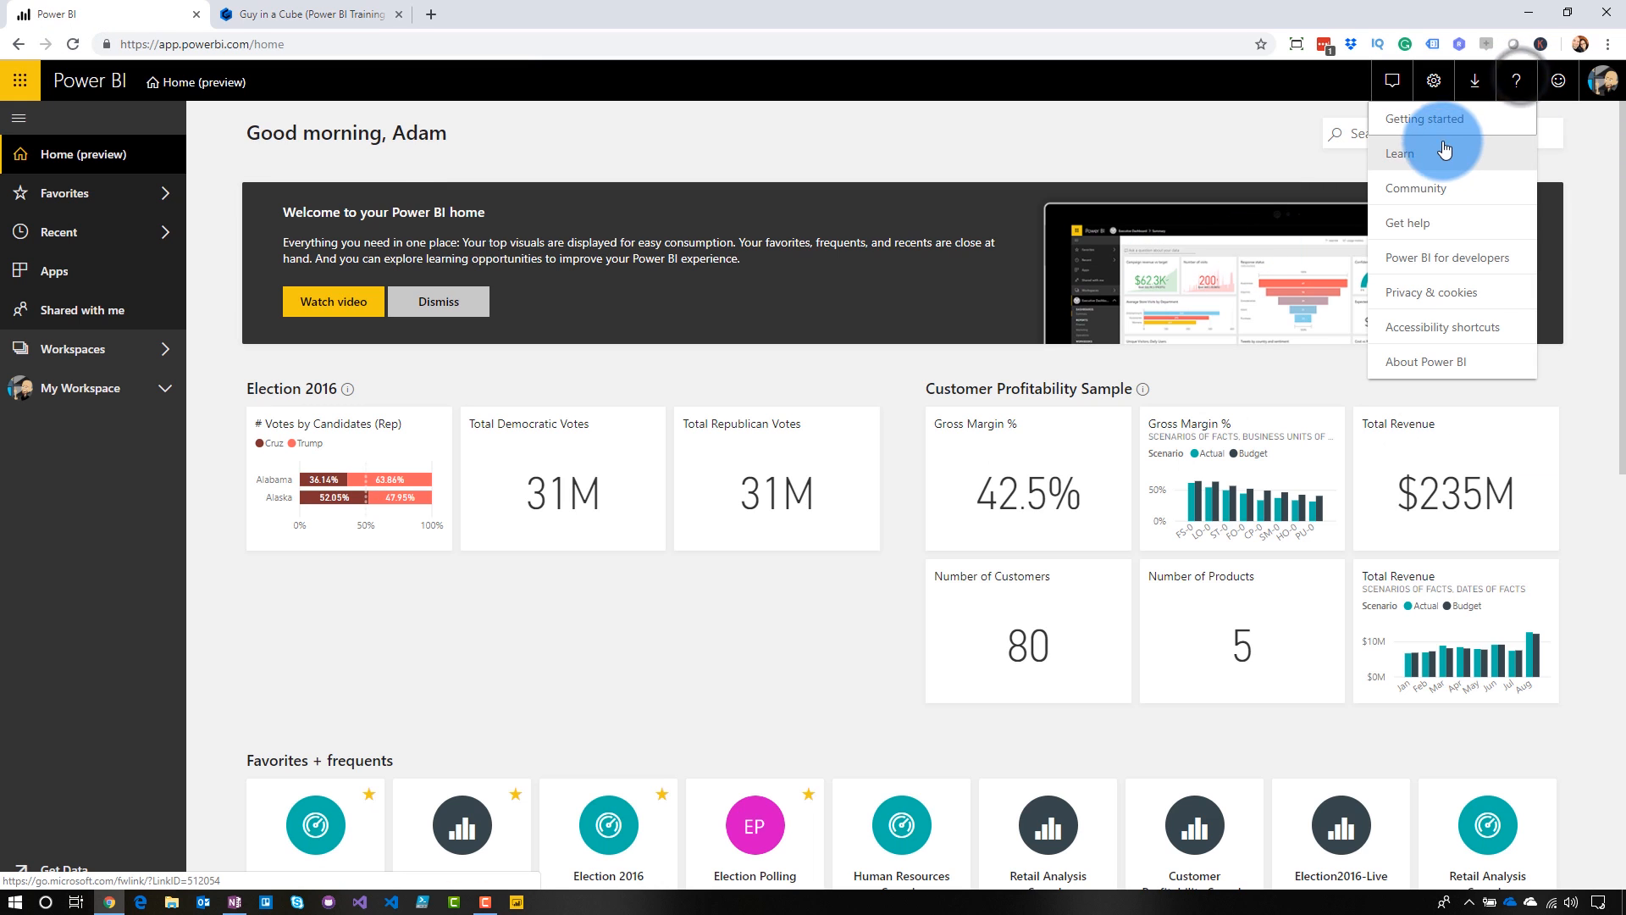
mouse_move(1423, 122)
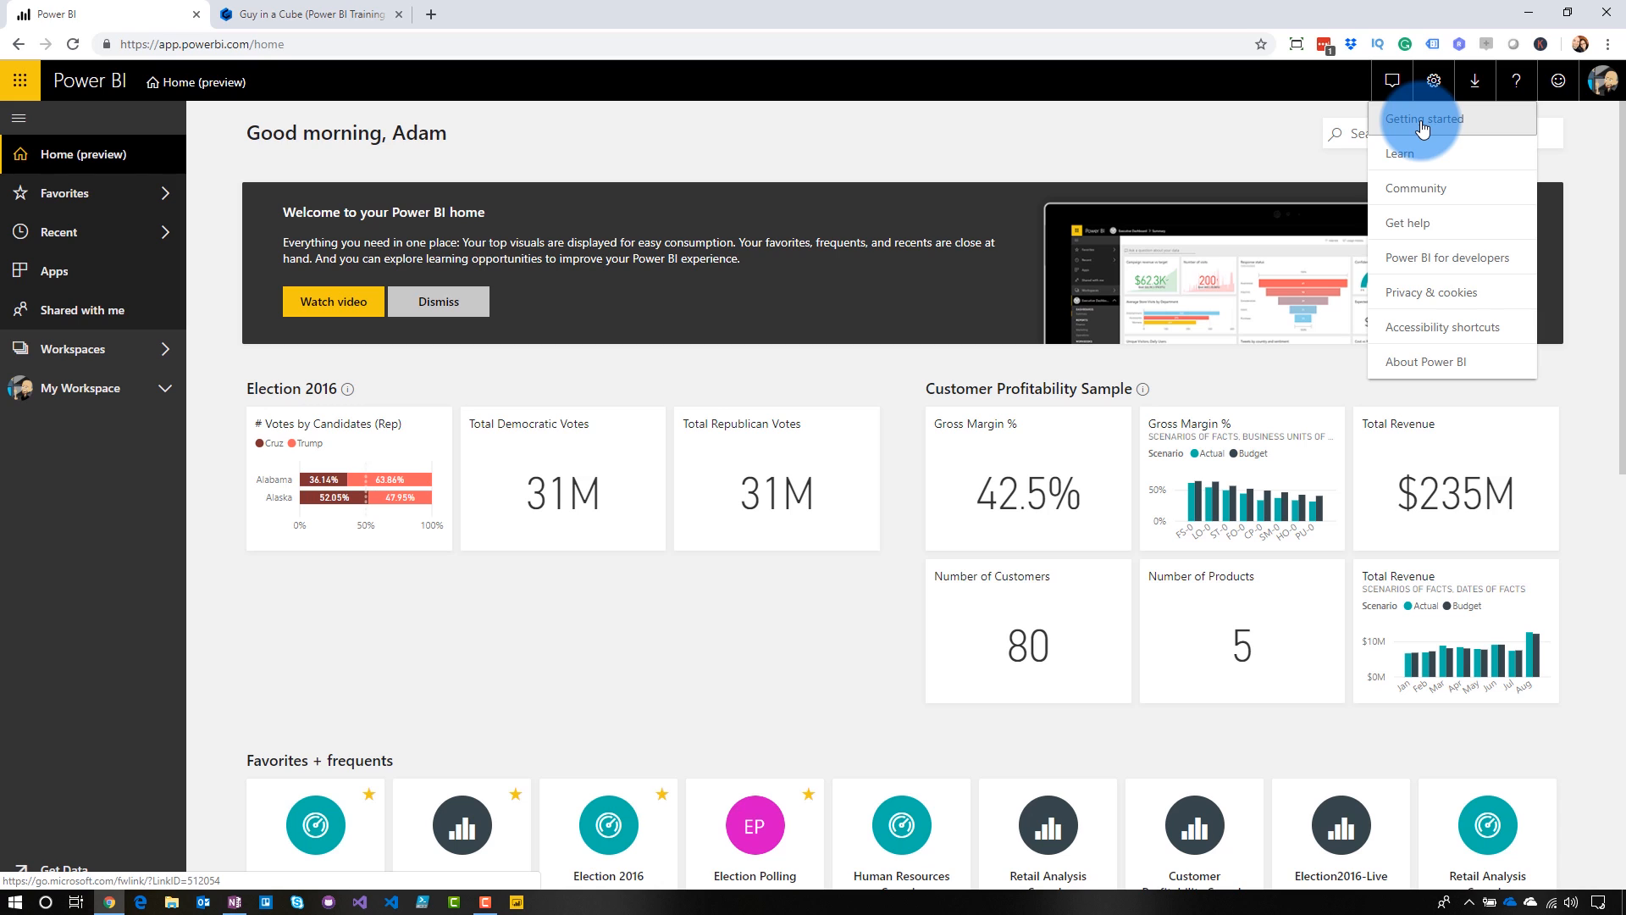
mouse_move(1455, 199)
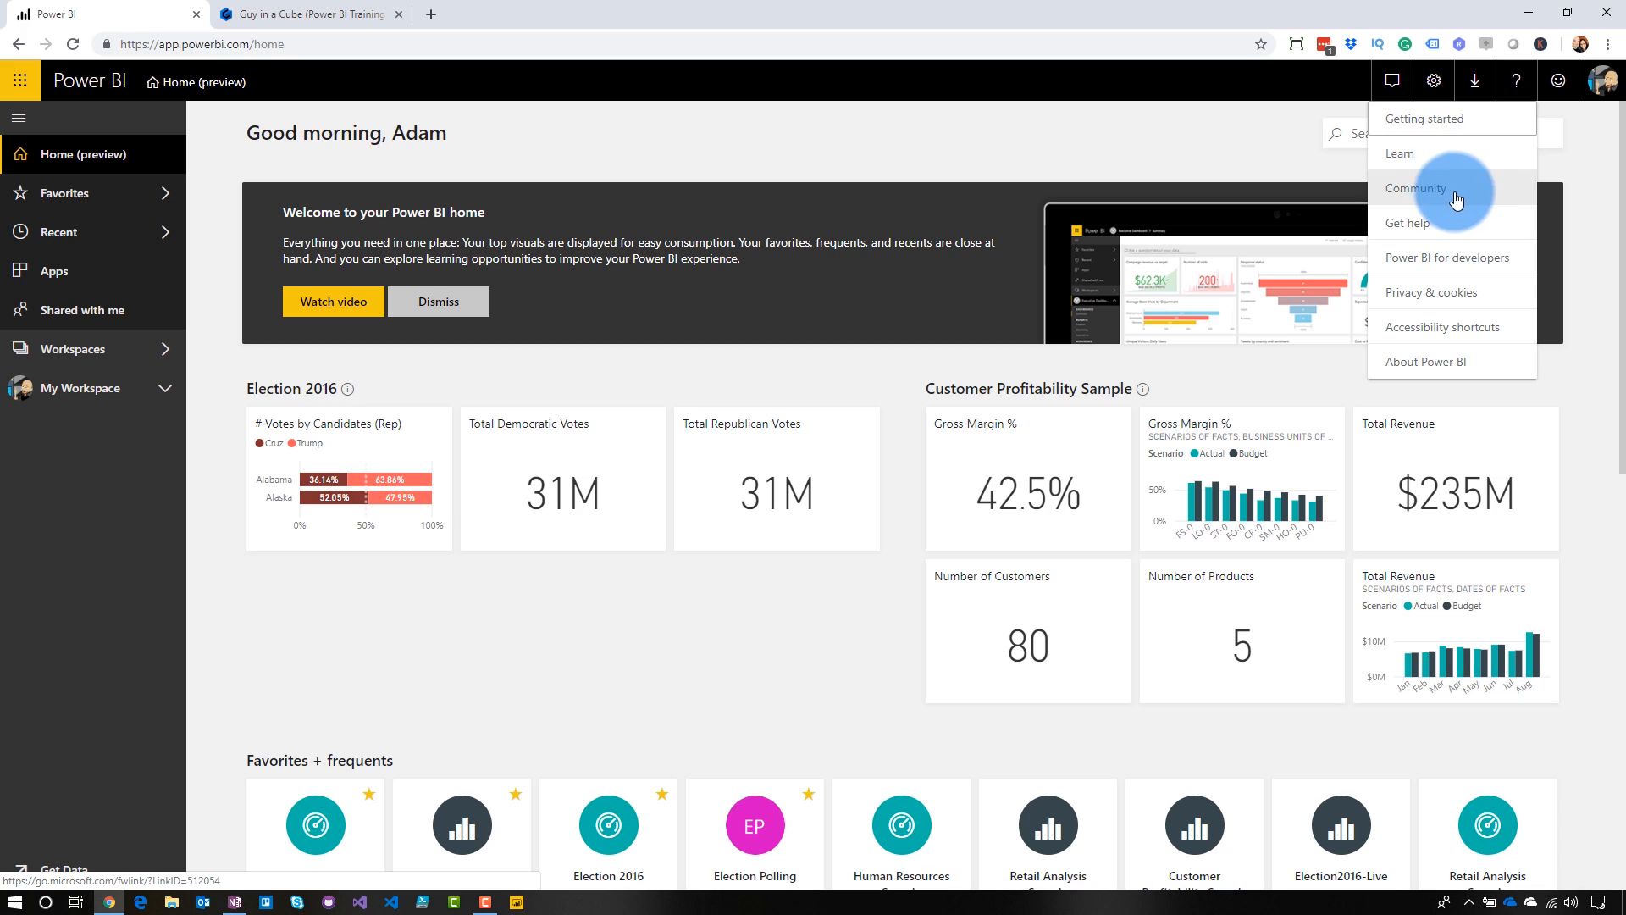
mouse_move(1456, 232)
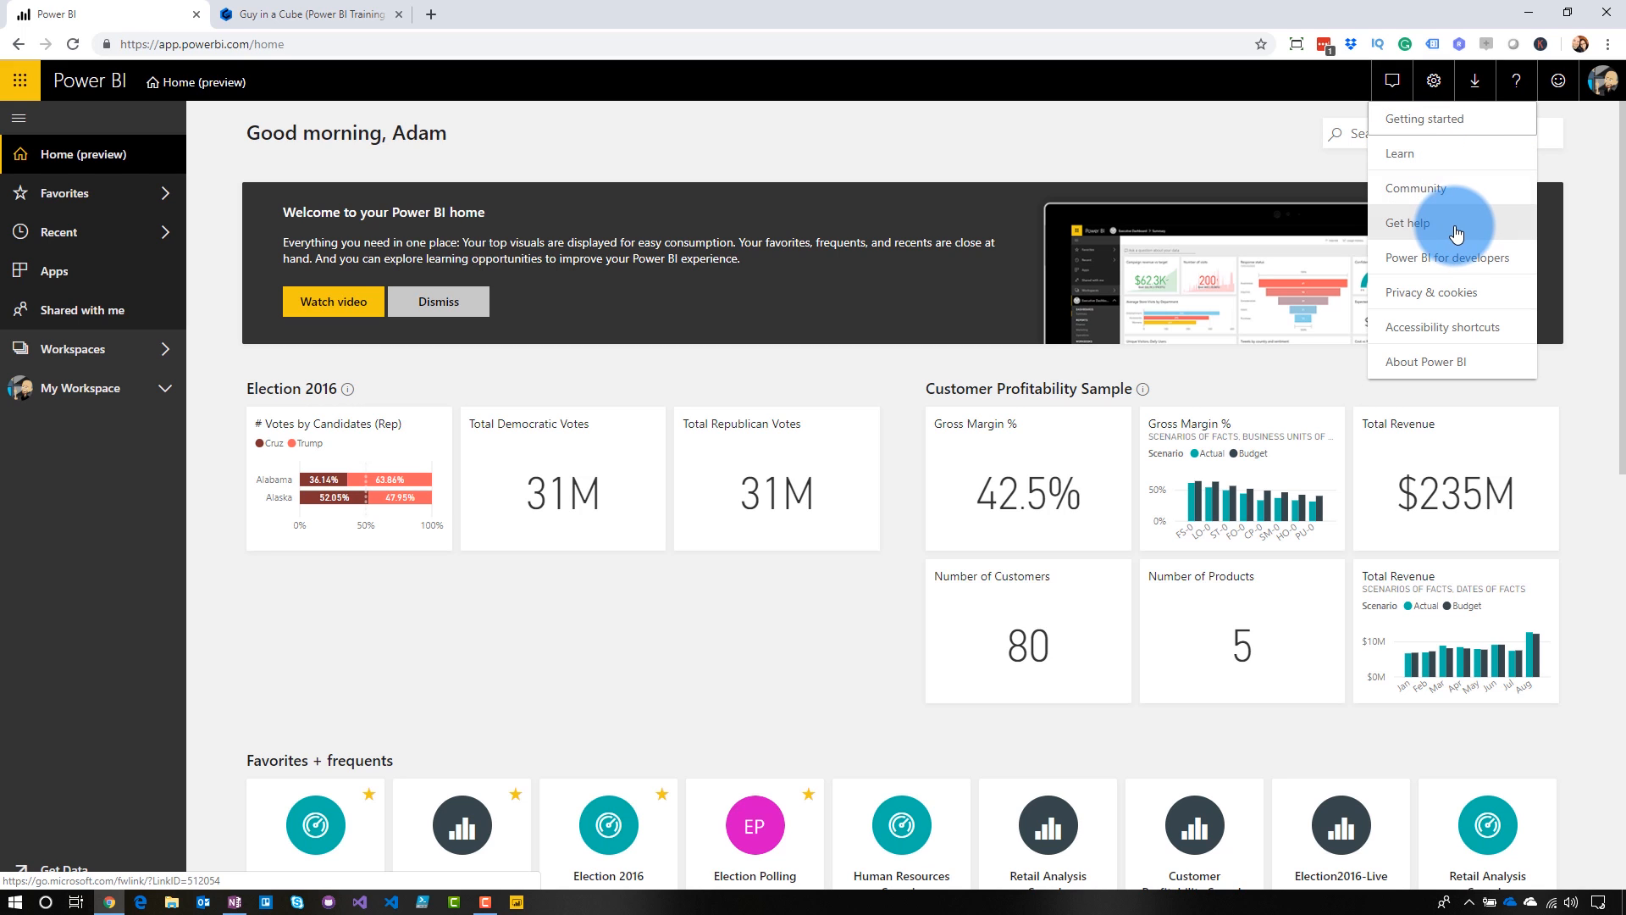